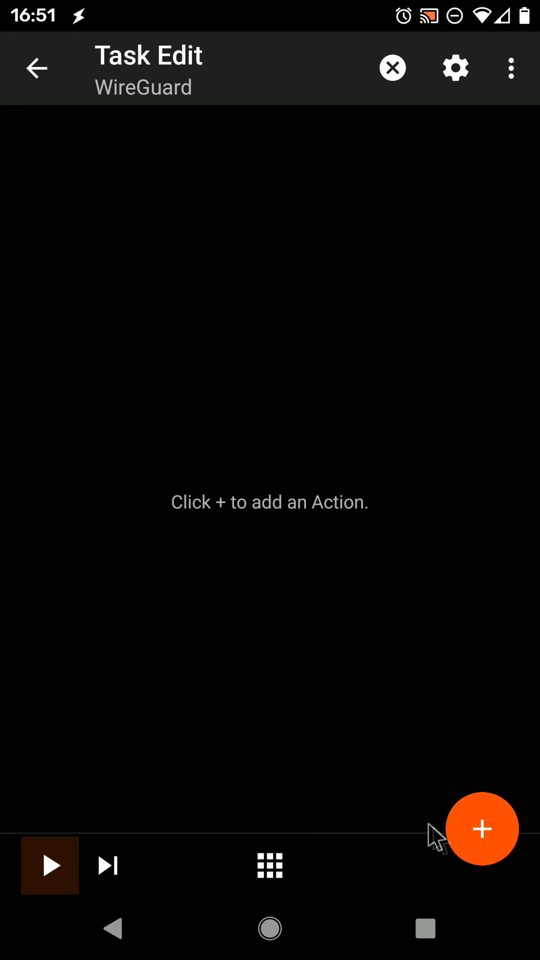
Add a new action and filter the action list by 'wiregu' to find Tasker Function
left_click(482, 828)
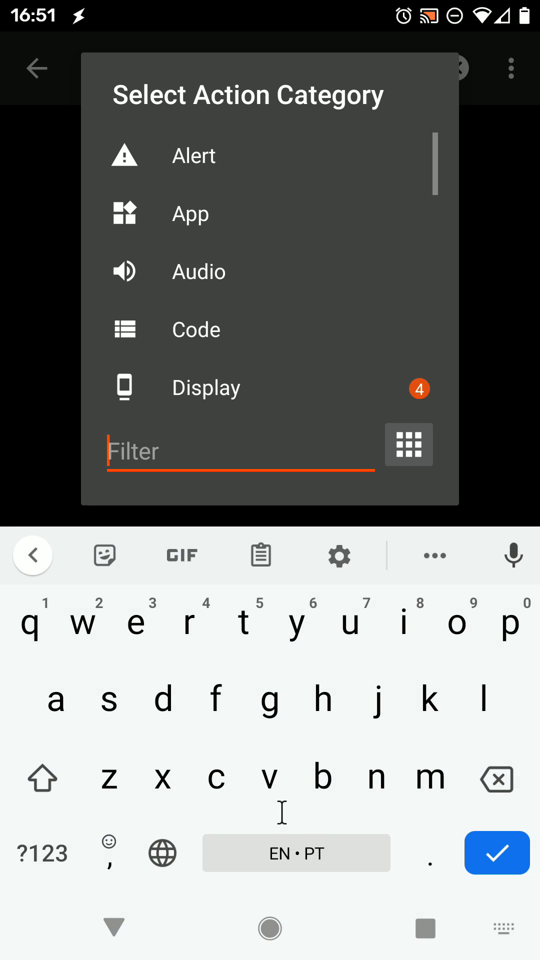
type("wire")
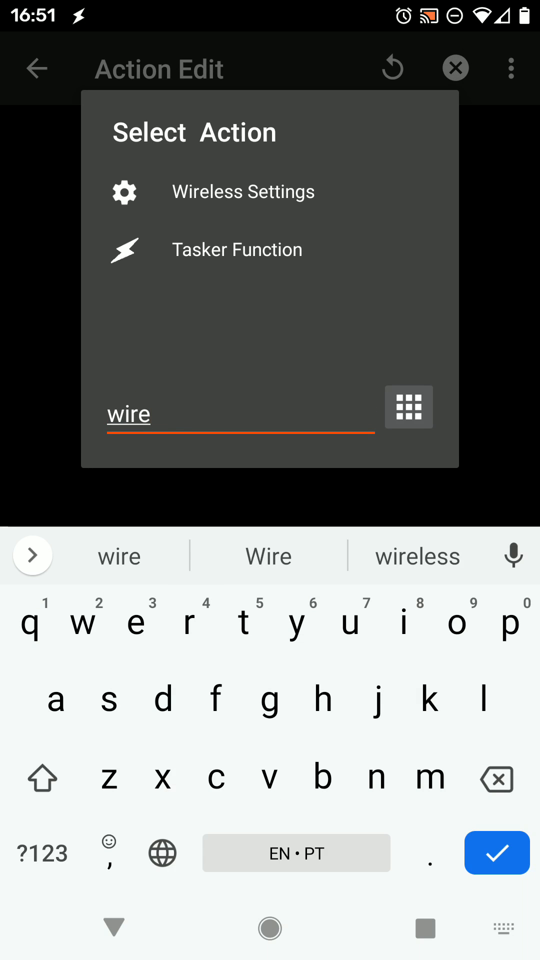
type("g")
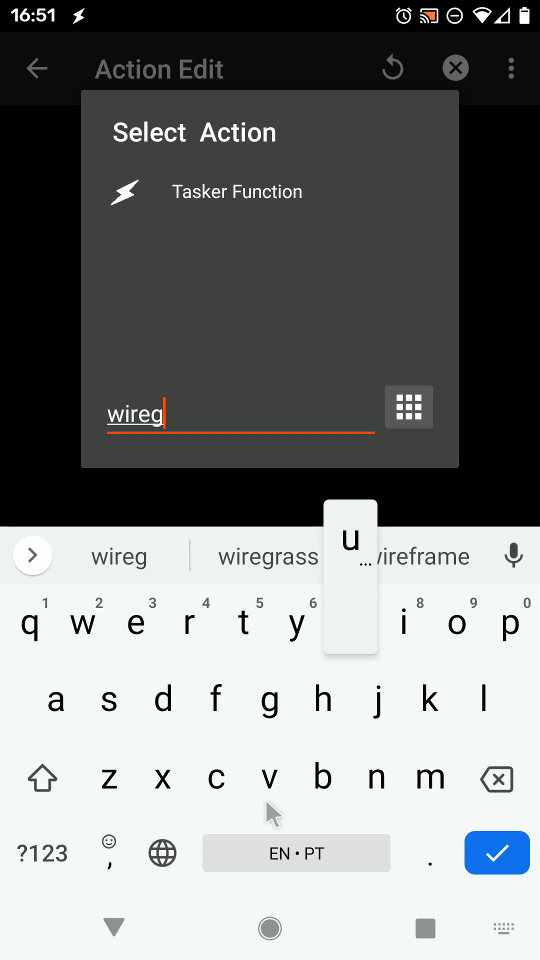
type("u")
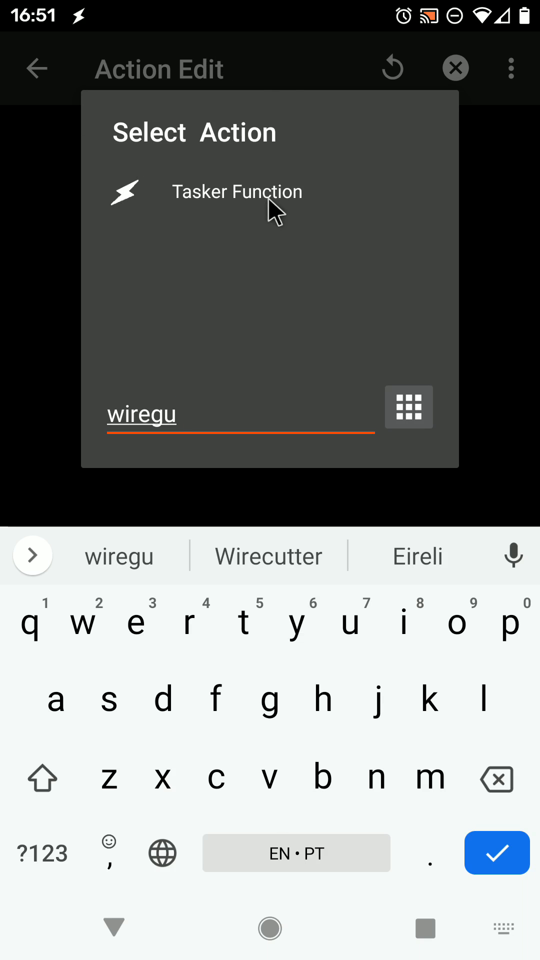
Choose Tasker Function with WireGuard Set Tunnel, Tunnel Up yes and tunnel name 'home'
left_click(236, 192)
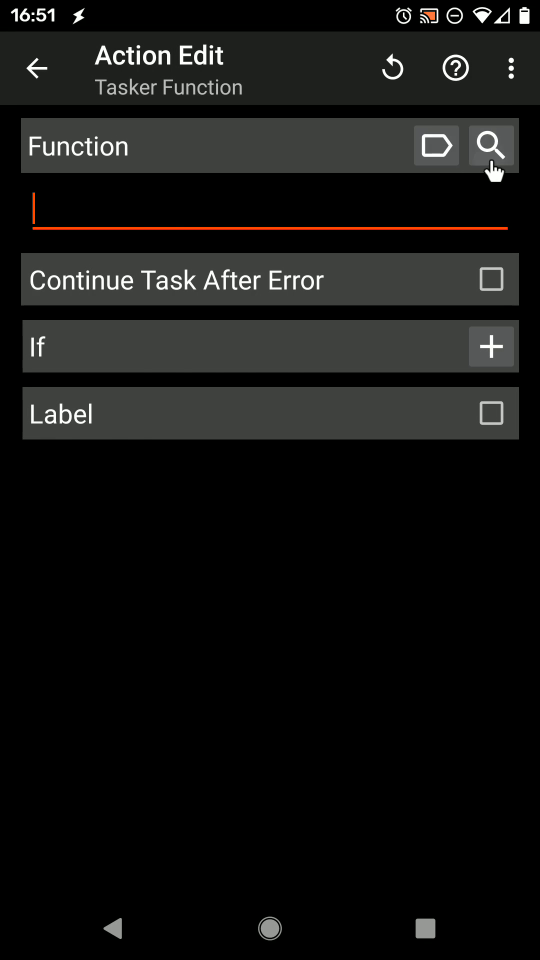
left_click(492, 146)
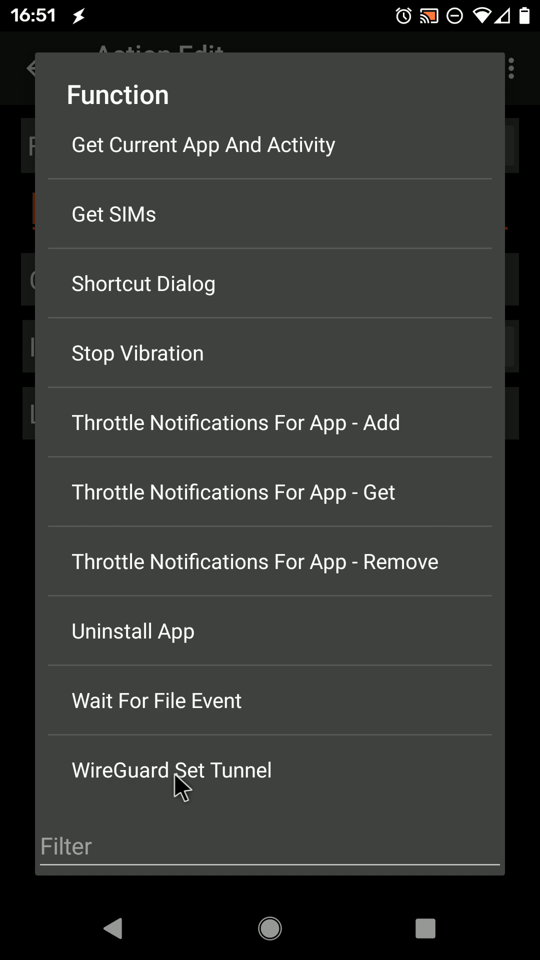
left_click(172, 770)
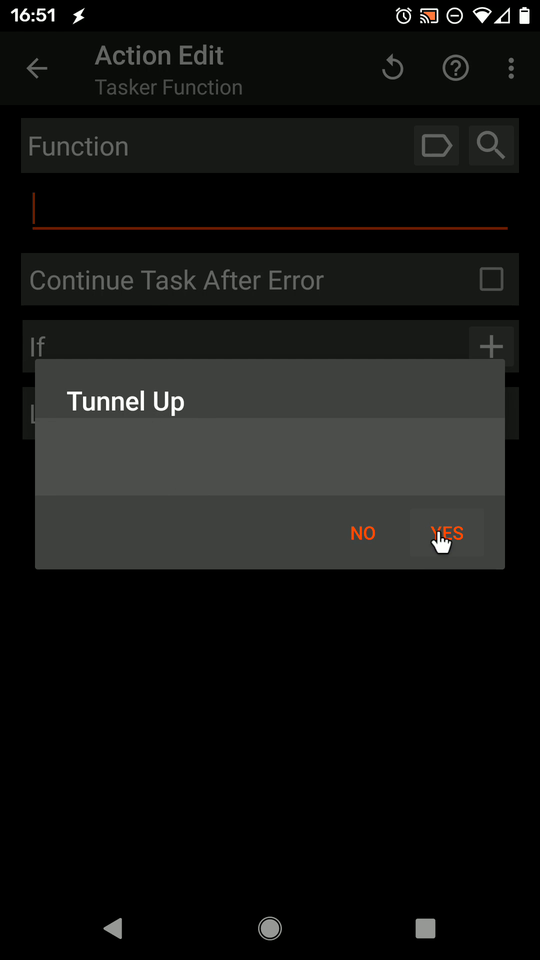
left_click(447, 533)
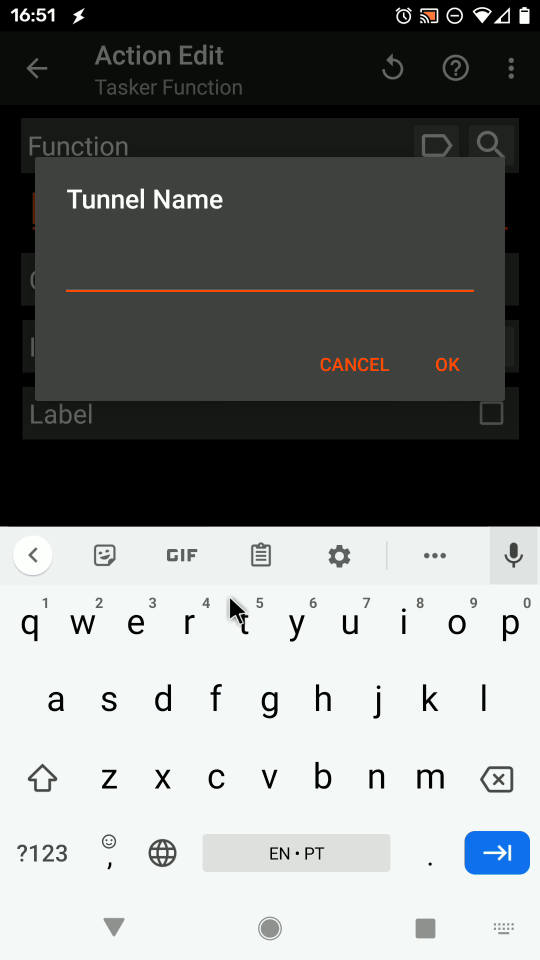
type("home")
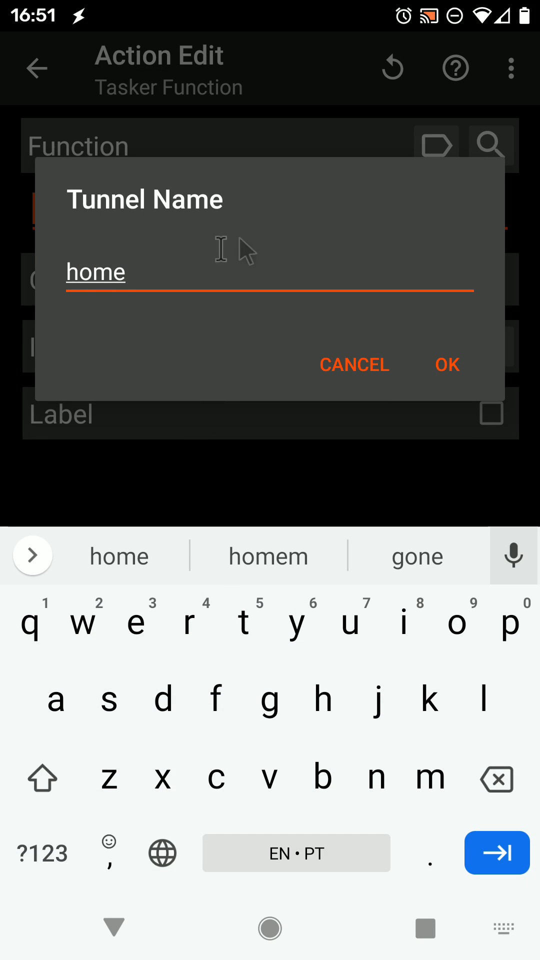
left_click(447, 364)
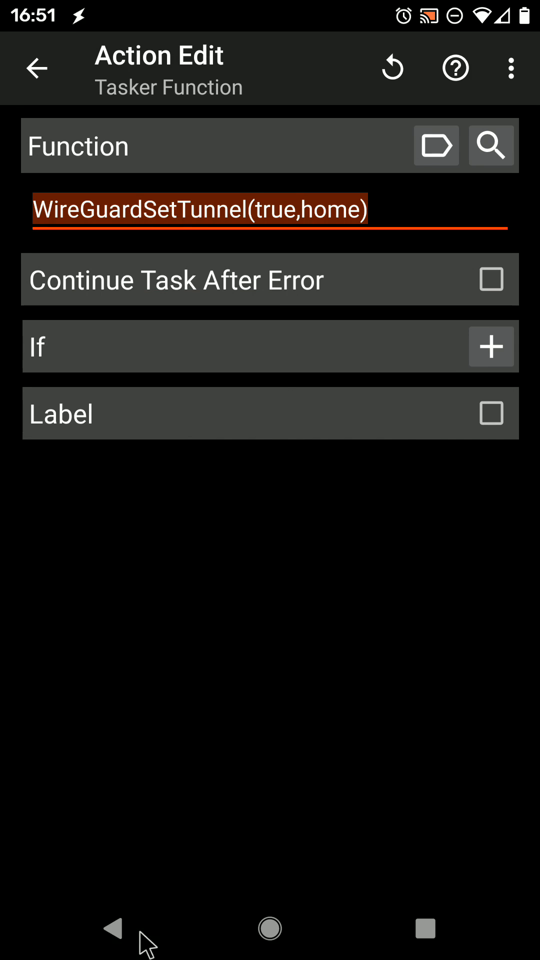
Save the action, enable WireGuard's 'Allow remote control apps', run the task and reopen the action
left_click(37, 68)
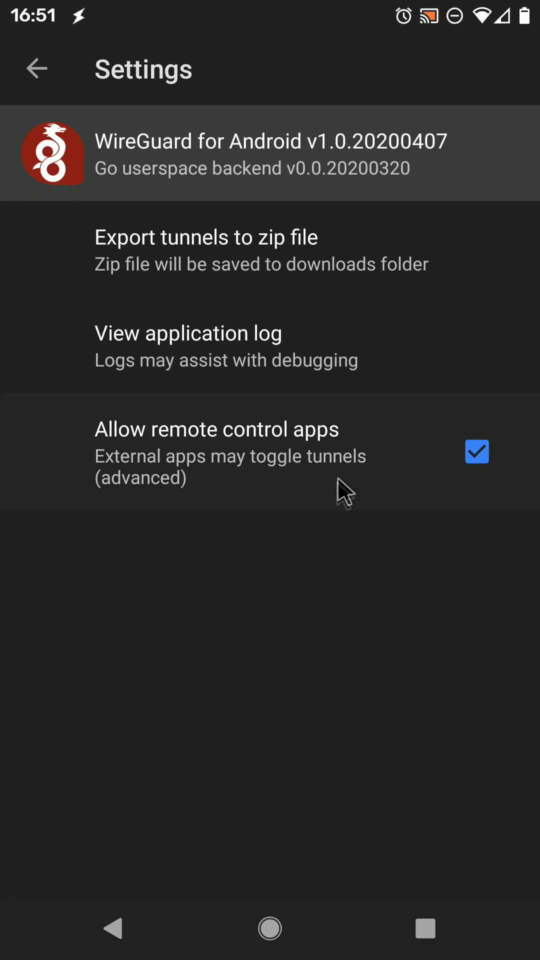
mouse_move(303, 478)
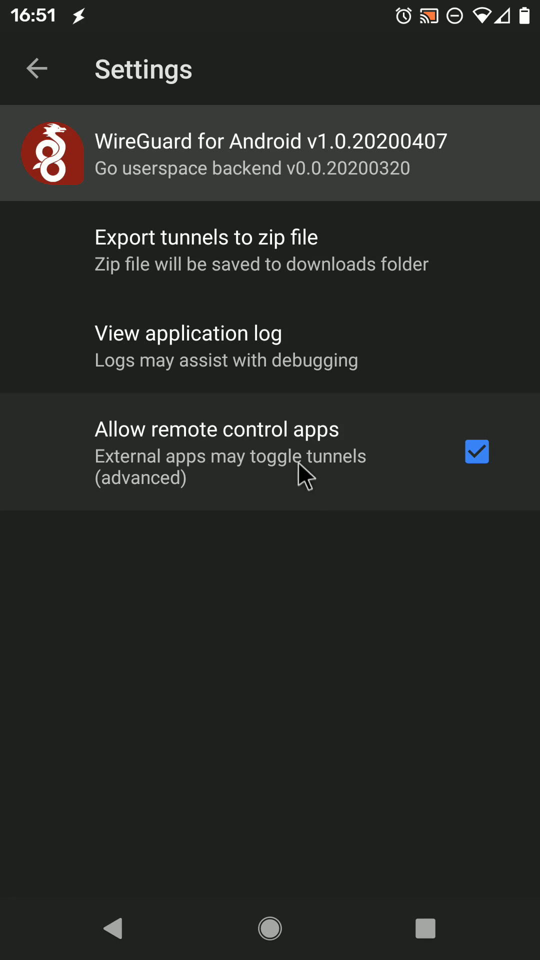
mouse_move(260, 471)
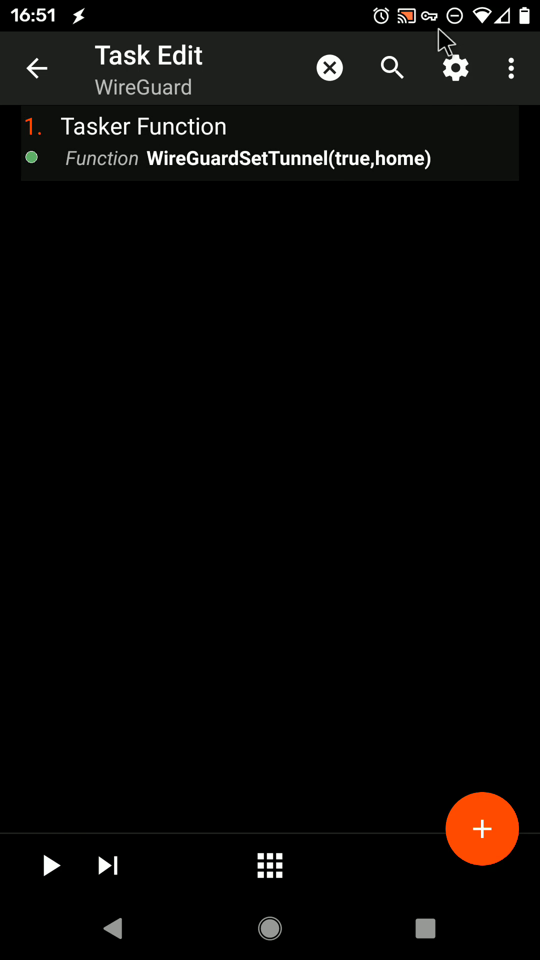
left_click(143, 142)
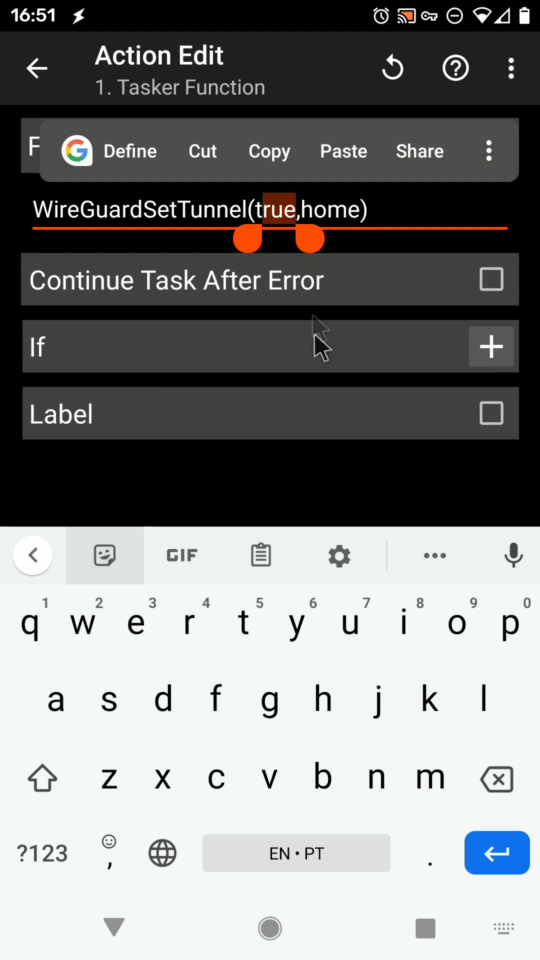
Change the function to WireGuardSetTunnel(false,home), save it and run the task to take the tunnel down
type("fals")
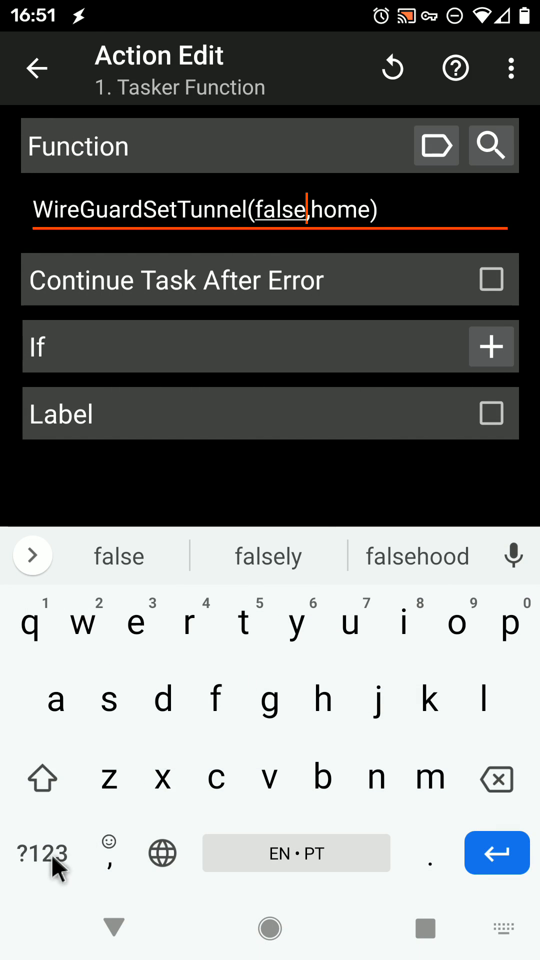
left_click(38, 68)
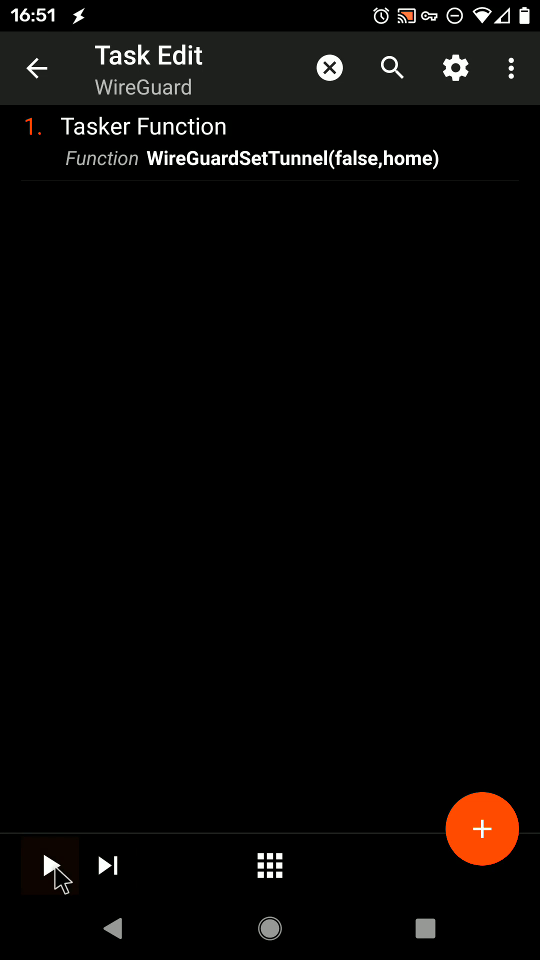
left_click(50, 866)
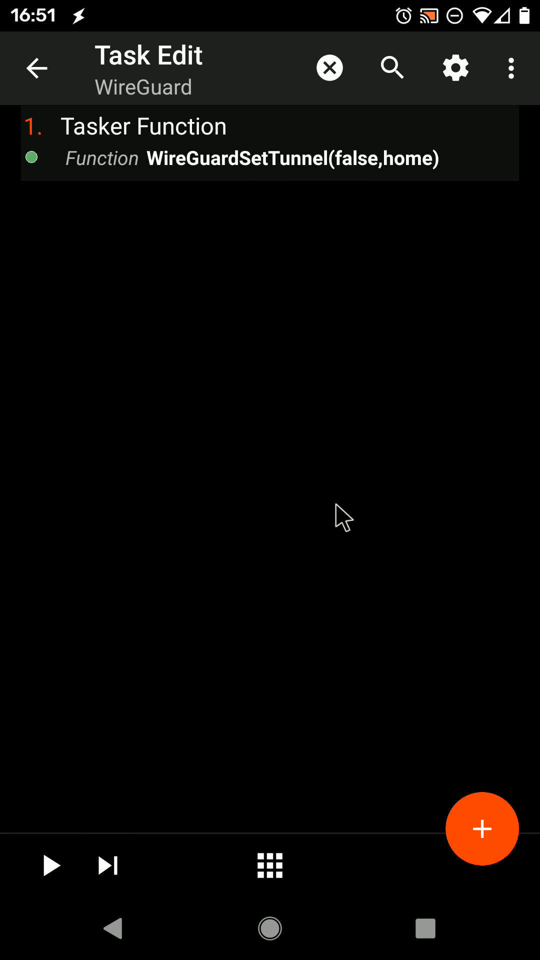